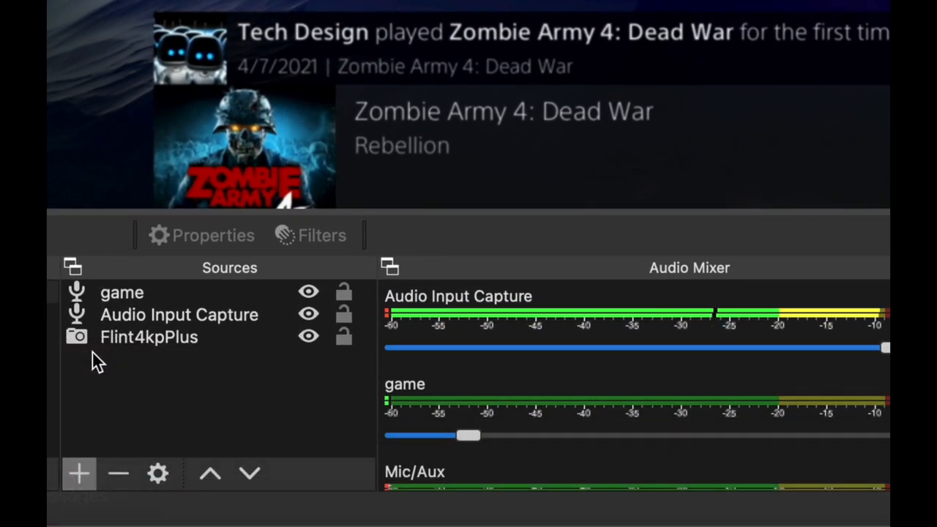
Inspect the existing Flint4kpPlus source and which devices the game and audio capture use
click(149, 336)
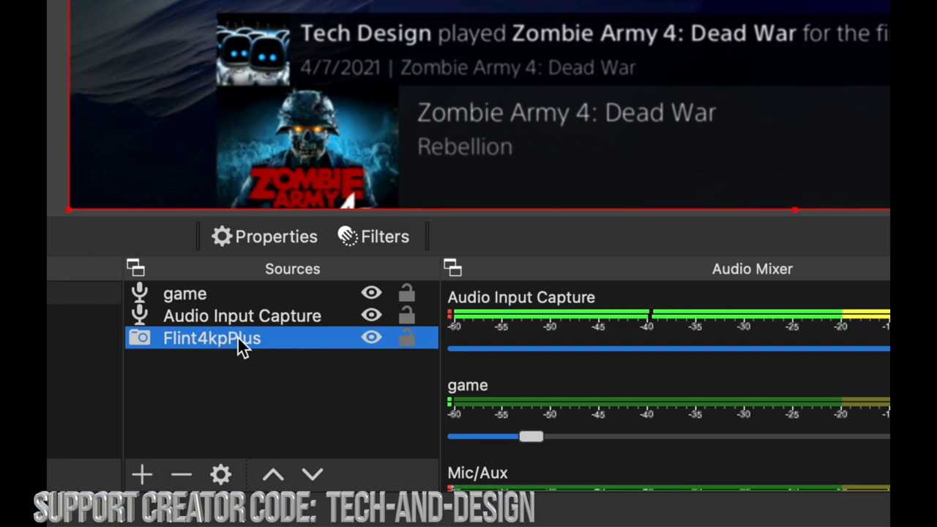
click(184, 293)
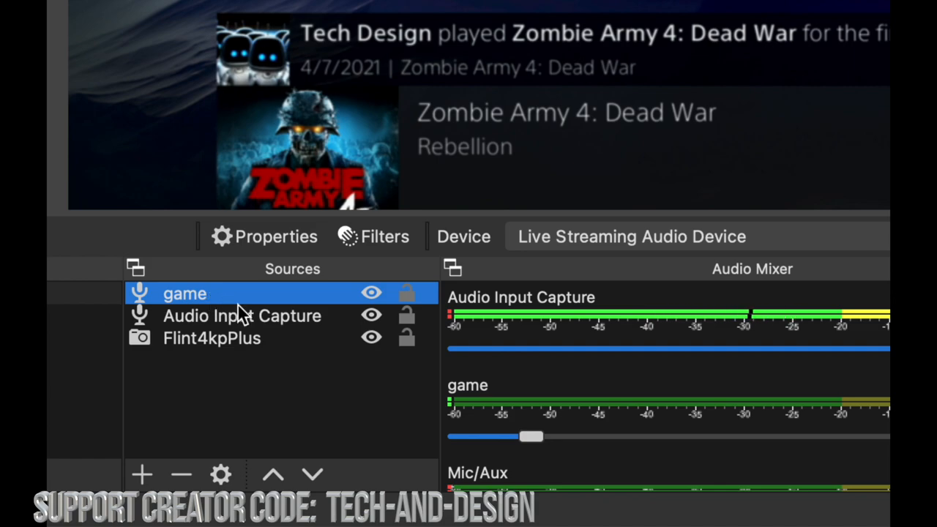
click(243, 316)
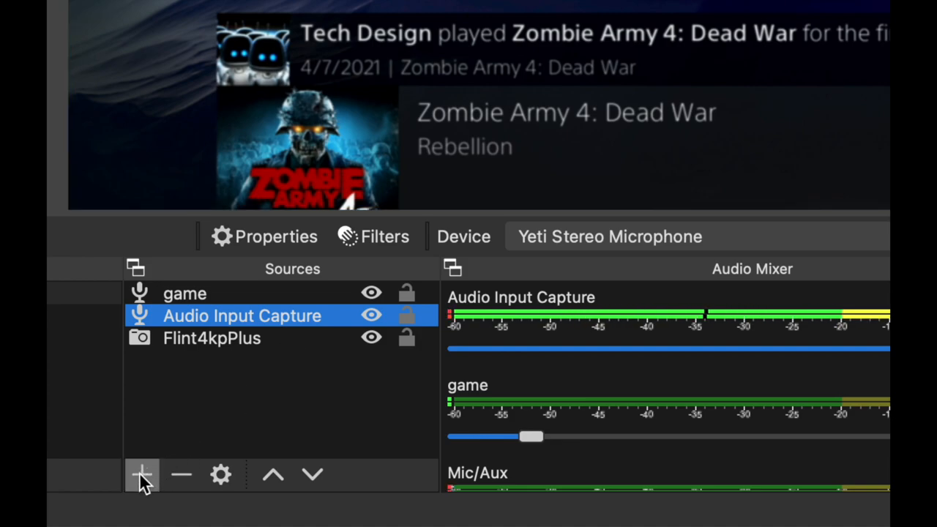
mouse_move(138, 476)
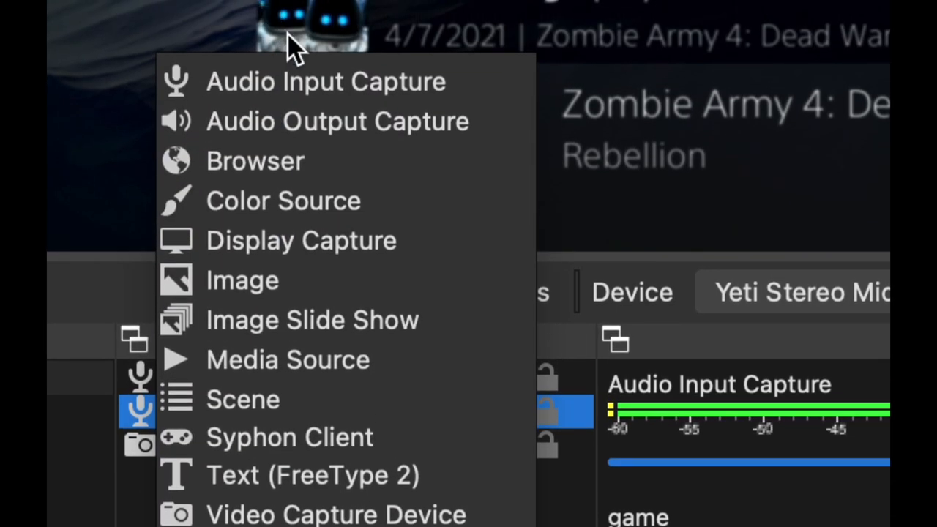
mouse_move(318, 90)
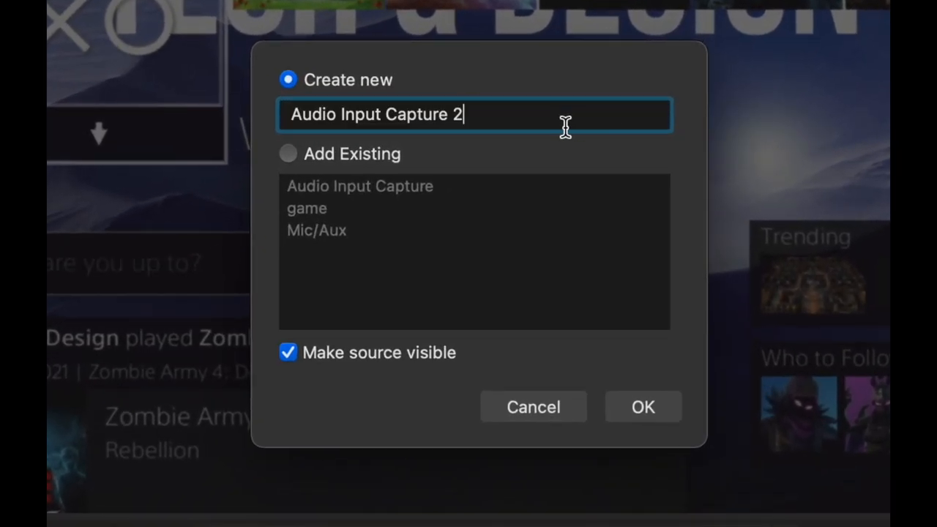
Add an Audio Input Capture source named MIC
text(MIC)
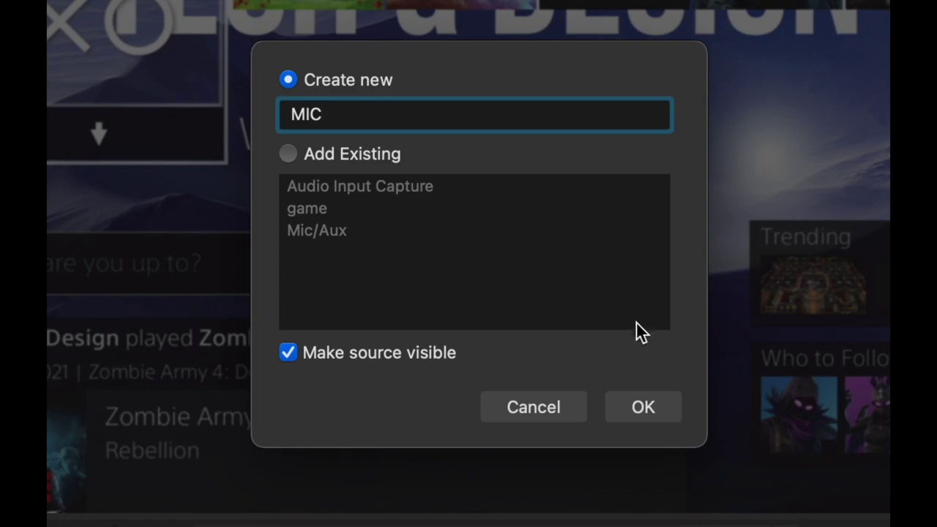
click(642, 407)
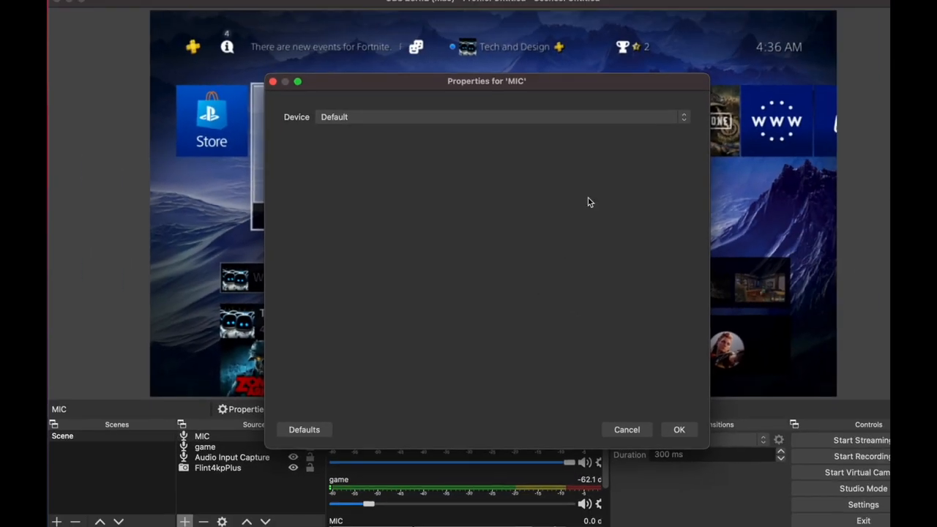
Set the MIC source's device to Yeti Stereo Microphone and confirm
click(494, 117)
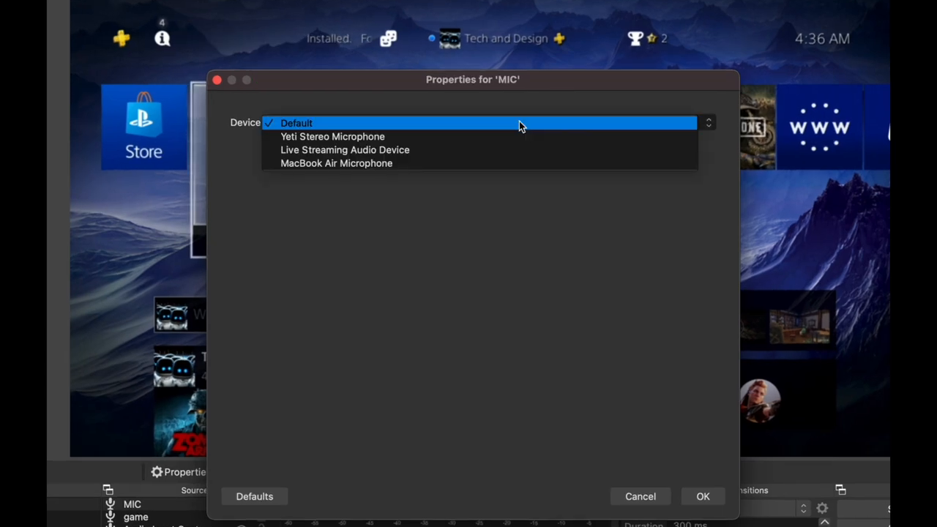
mouse_move(359, 138)
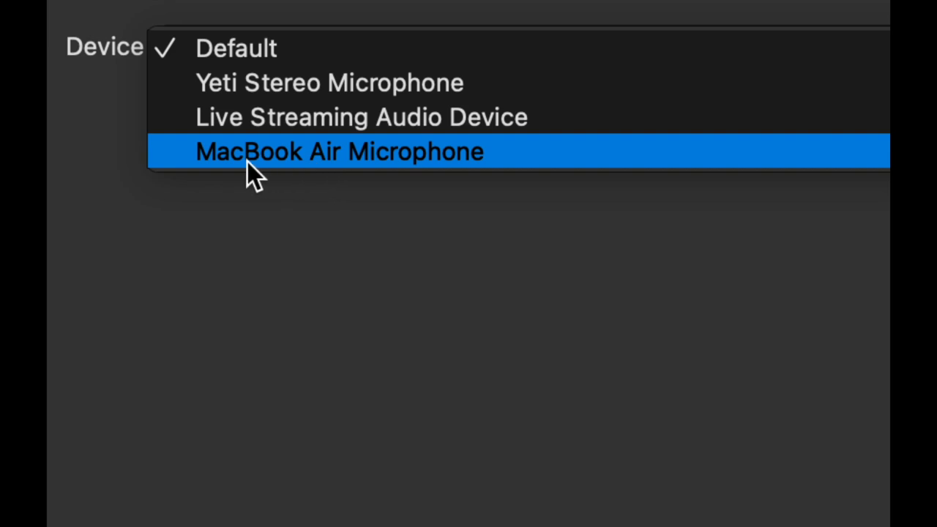
mouse_move(337, 164)
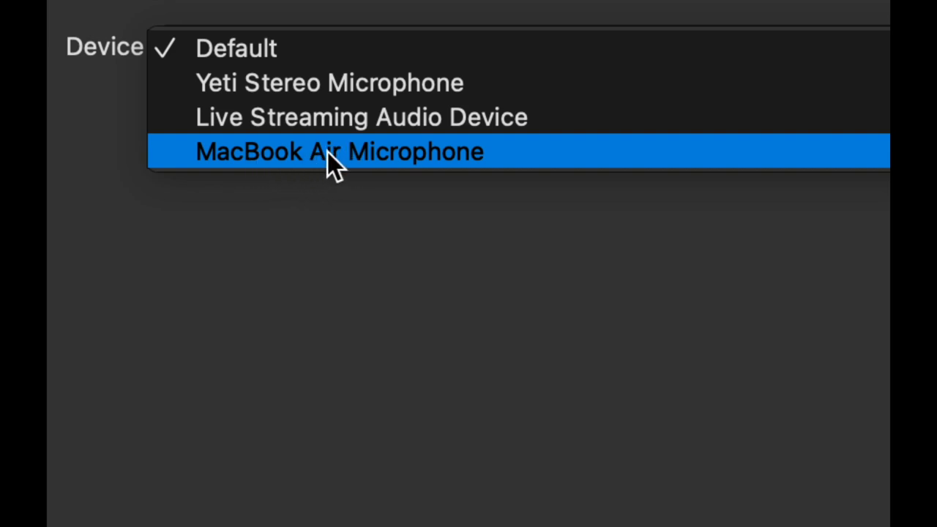
mouse_move(381, 88)
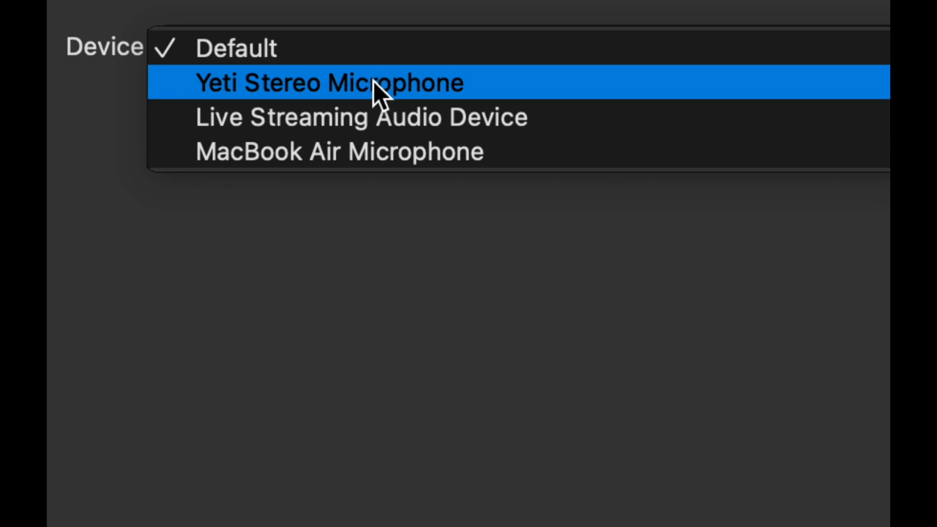
mouse_move(323, 96)
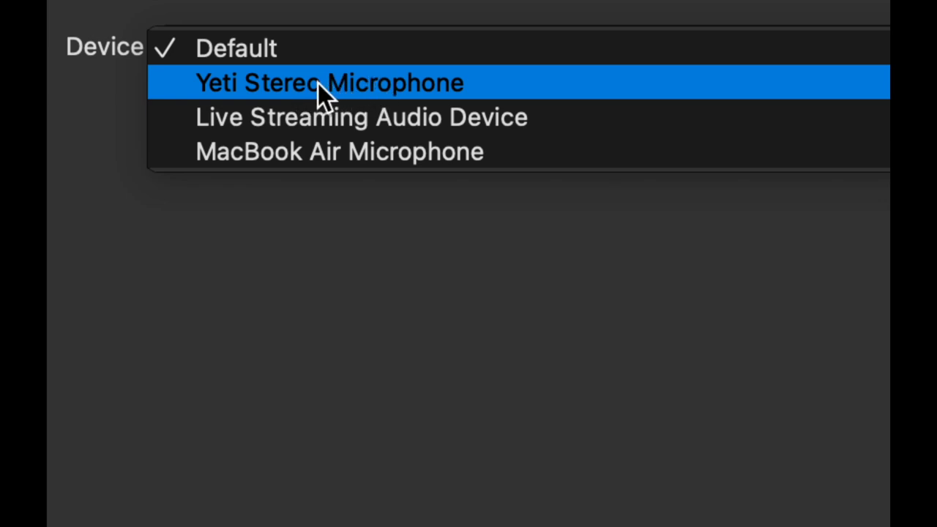
click(325, 82)
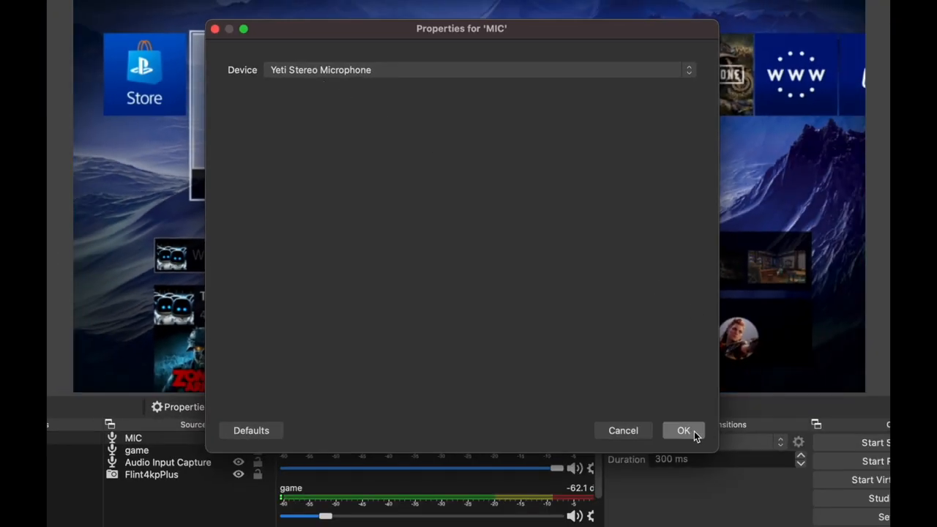
click(683, 430)
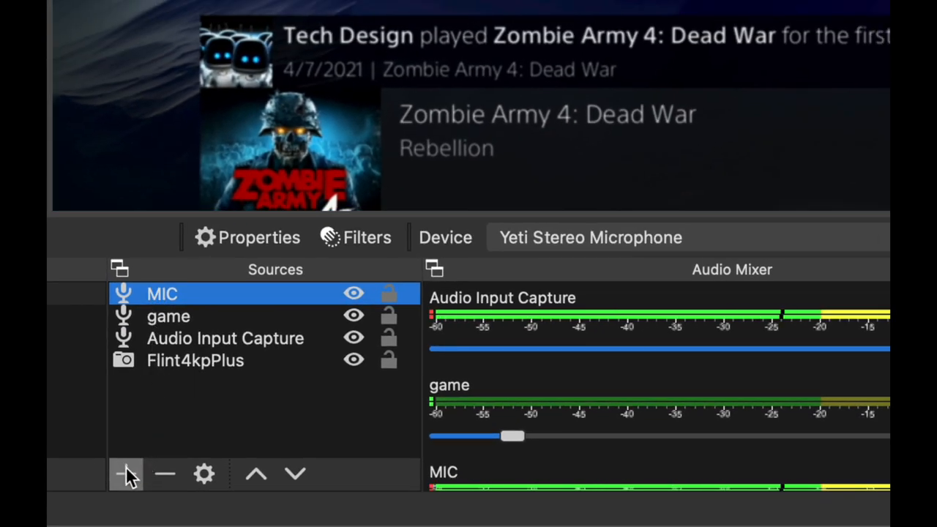
Add another Audio Input Capture source named GAME AUDIO
click(121, 474)
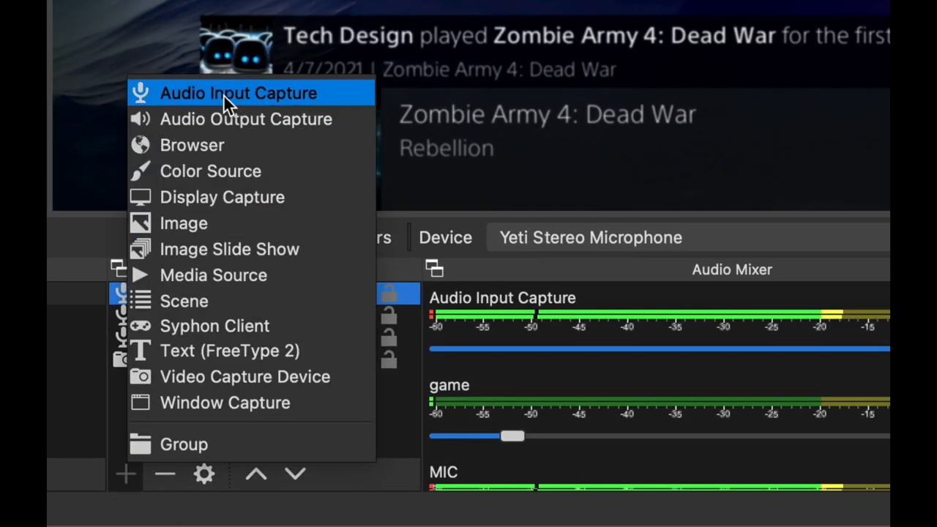
click(239, 94)
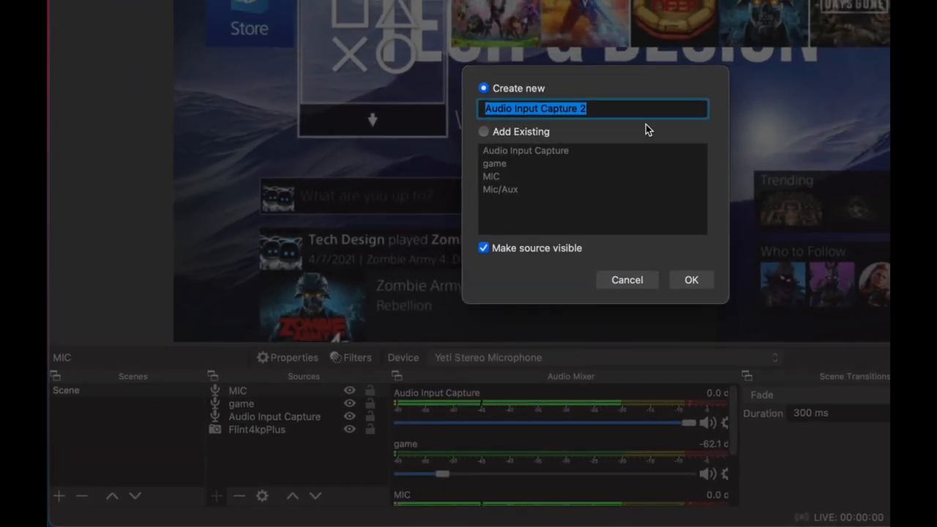
text(GAME AU)
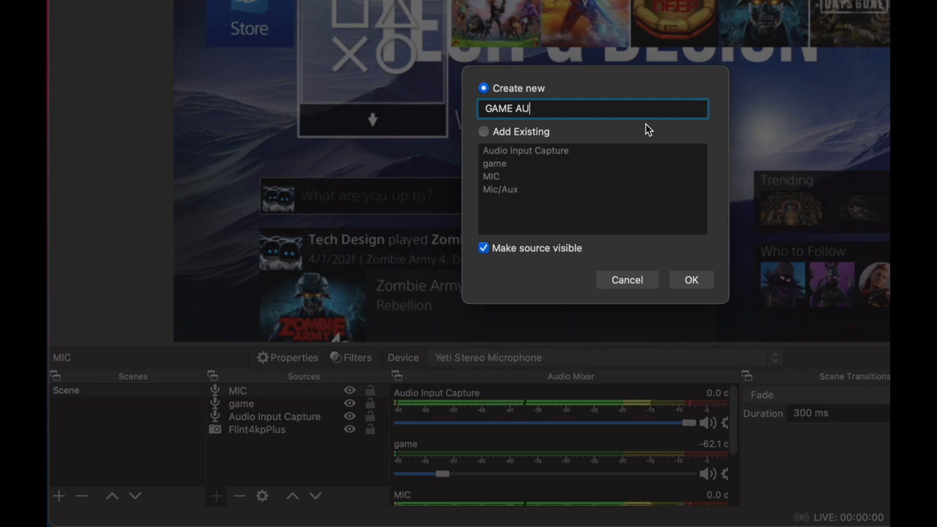
text(DIO)
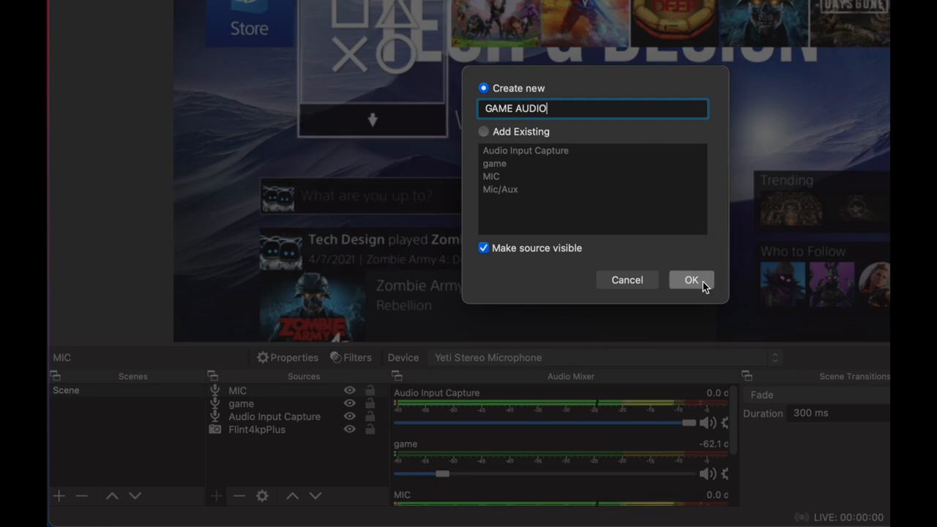
click(691, 279)
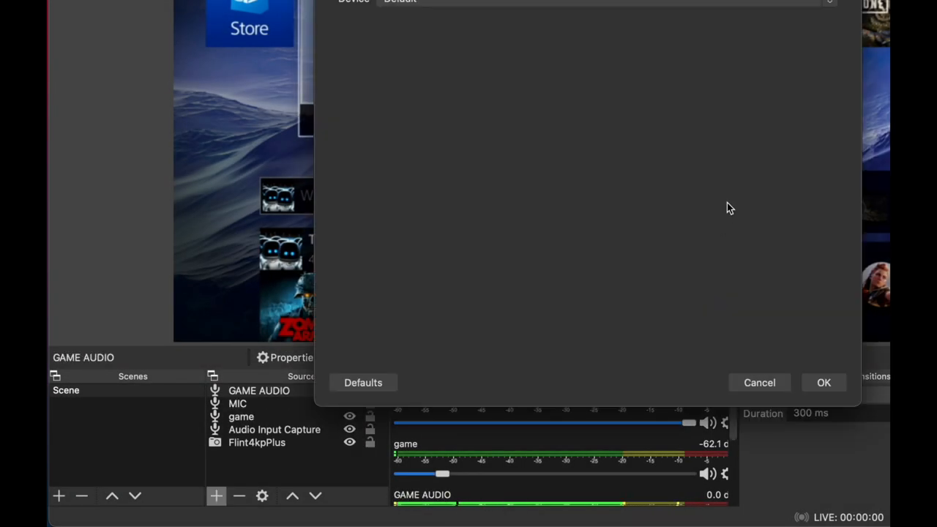
Set the GAME AUDIO source's device to Live Streaming Audio Device and keep it after rechecking
click(603, 2)
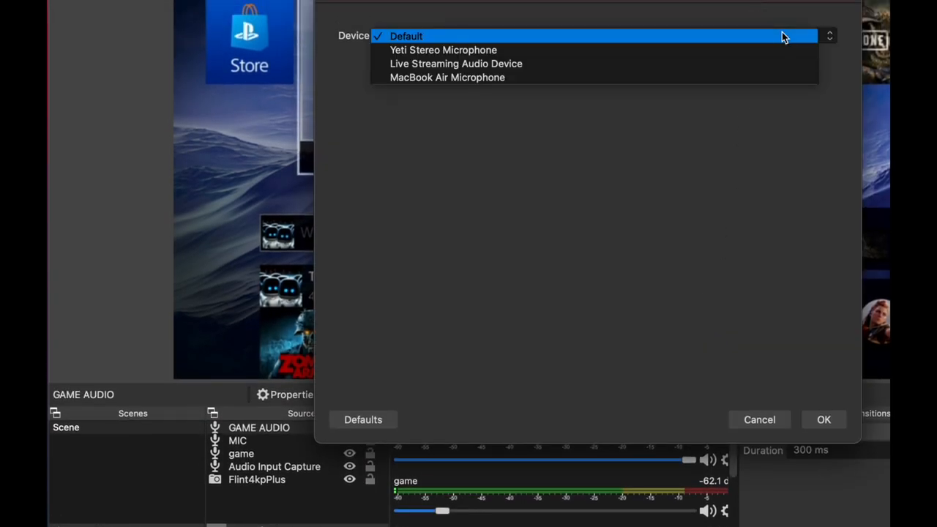
mouse_move(584, 65)
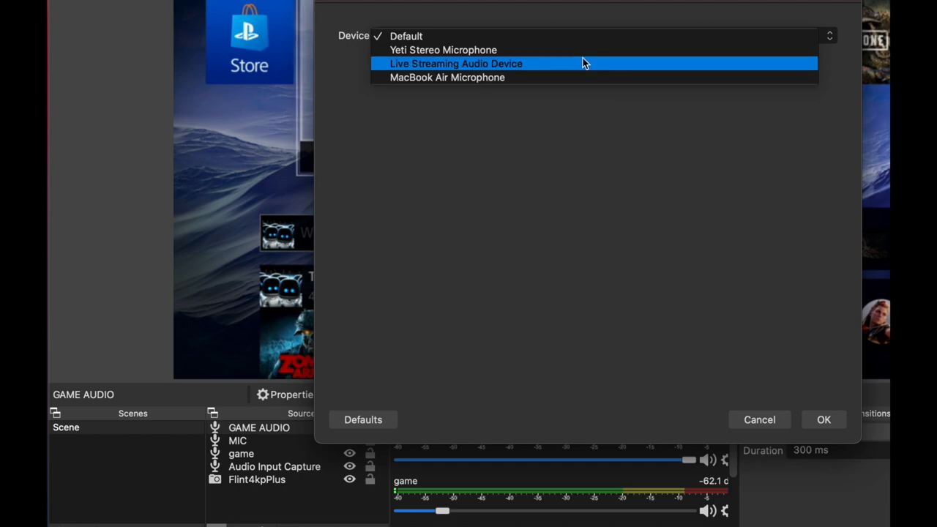
click(477, 63)
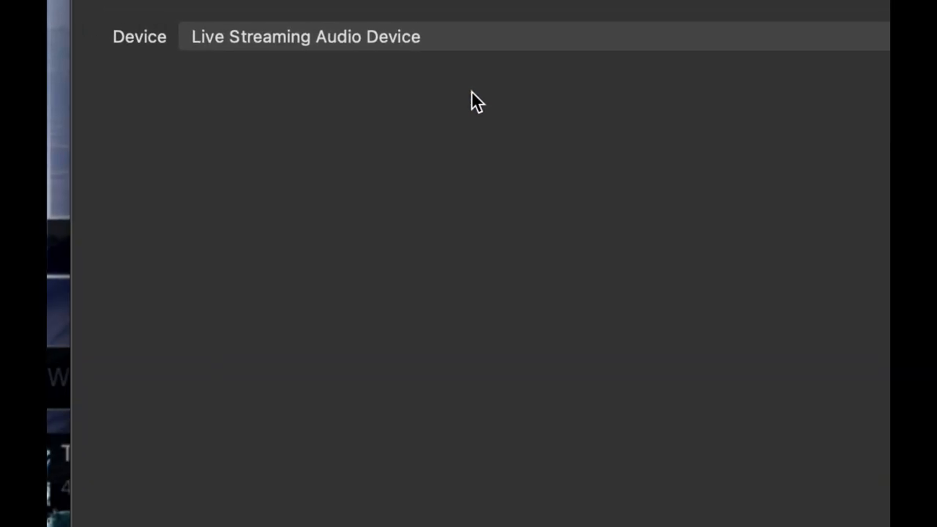
click(302, 36)
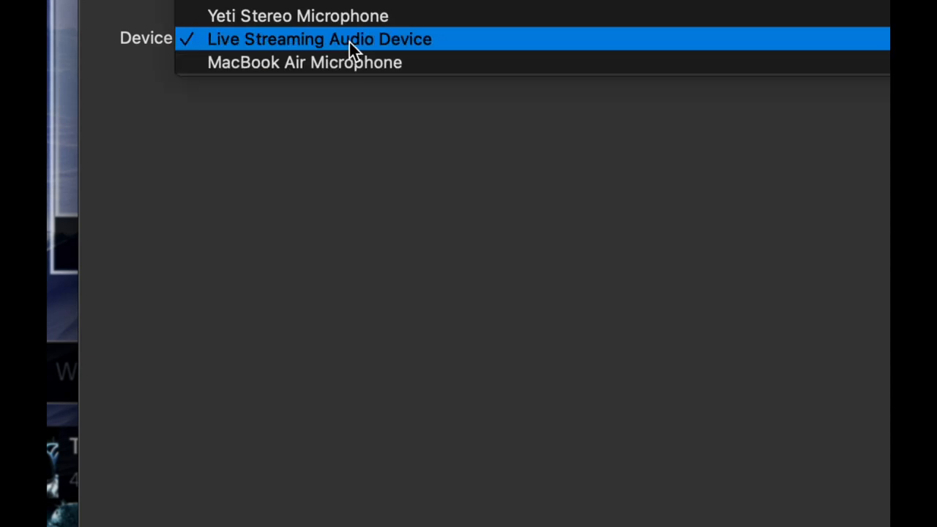
click(319, 38)
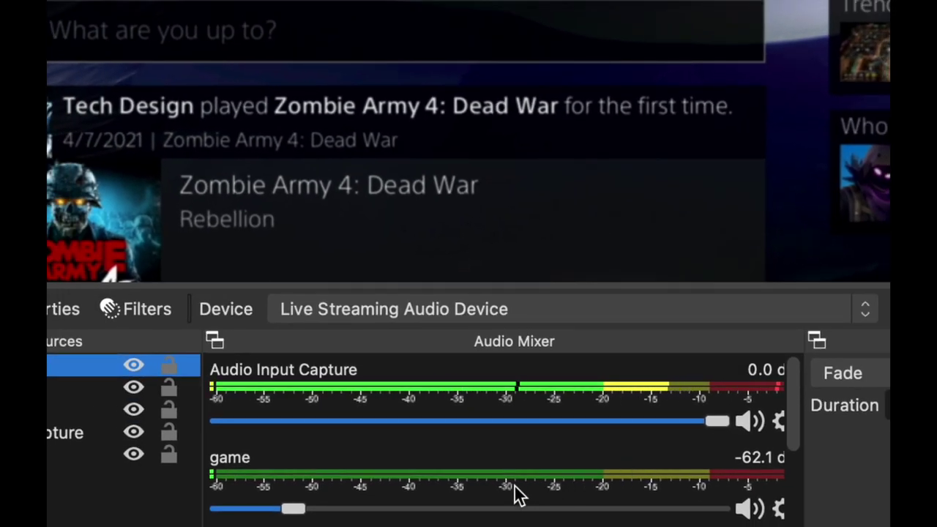
Drag the game source's mixer fader from -62.1 dB to about -30.0 dB
scroll(down, 3)
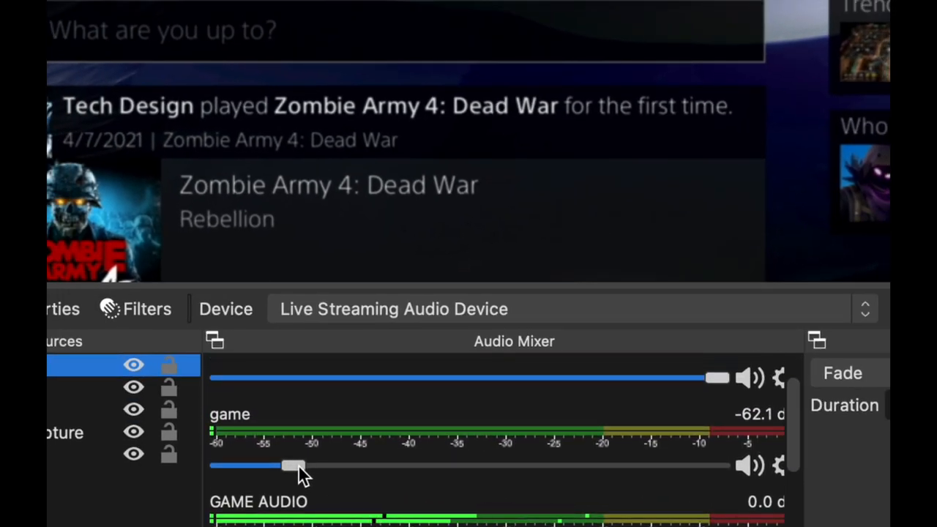
drag(292, 465, 446, 466)
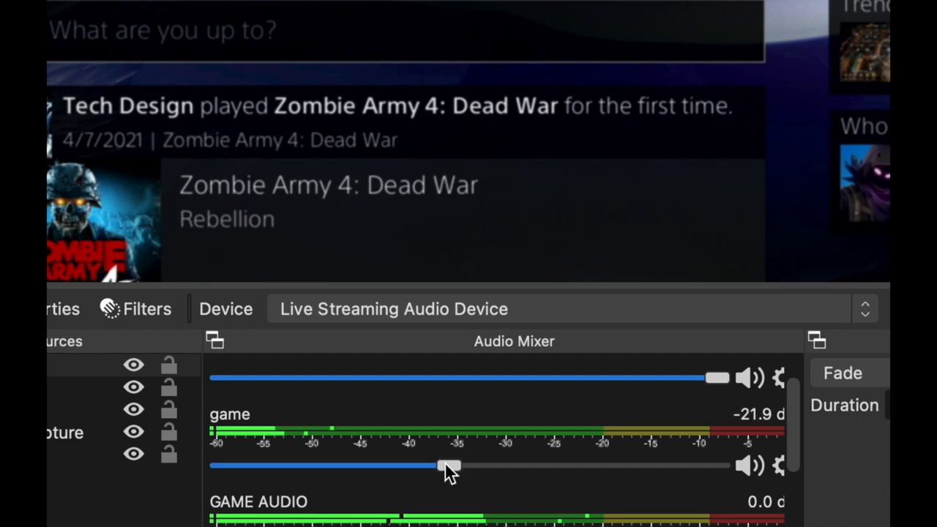
drag(448, 465, 408, 465)
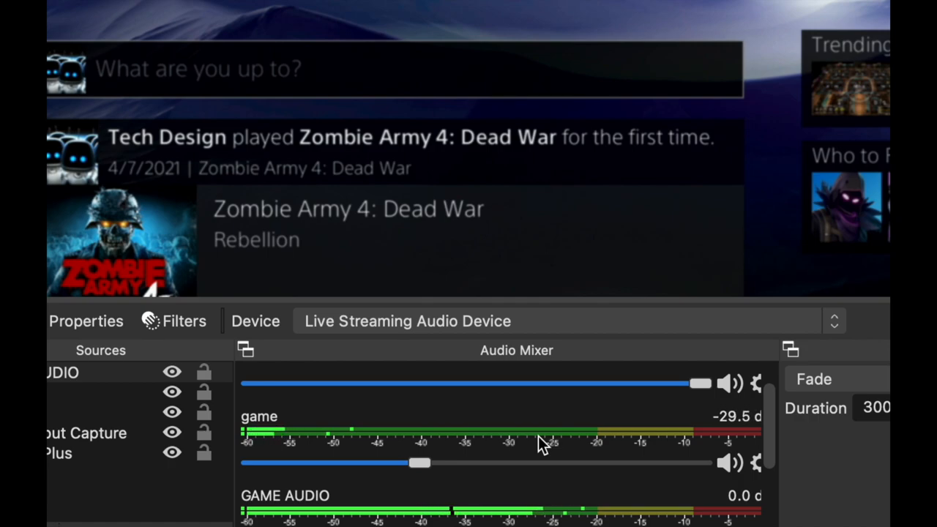
drag(421, 462, 416, 462)
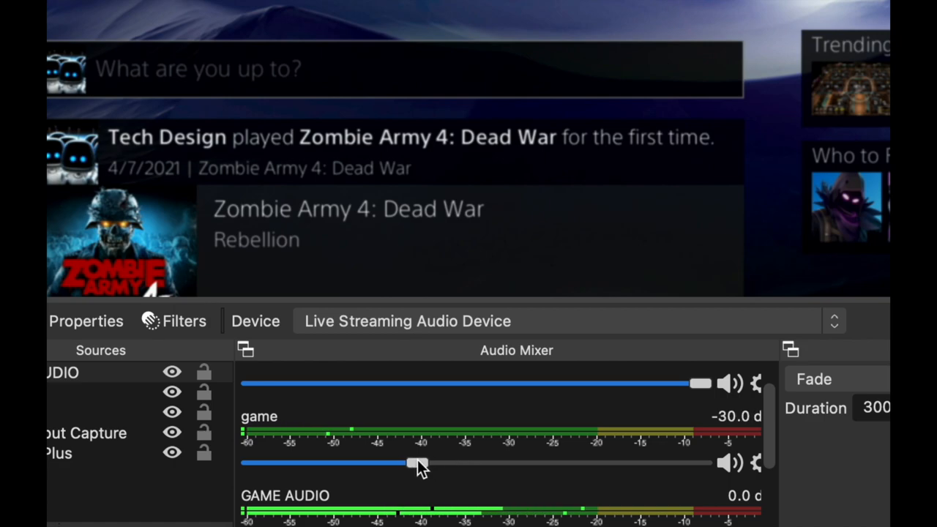